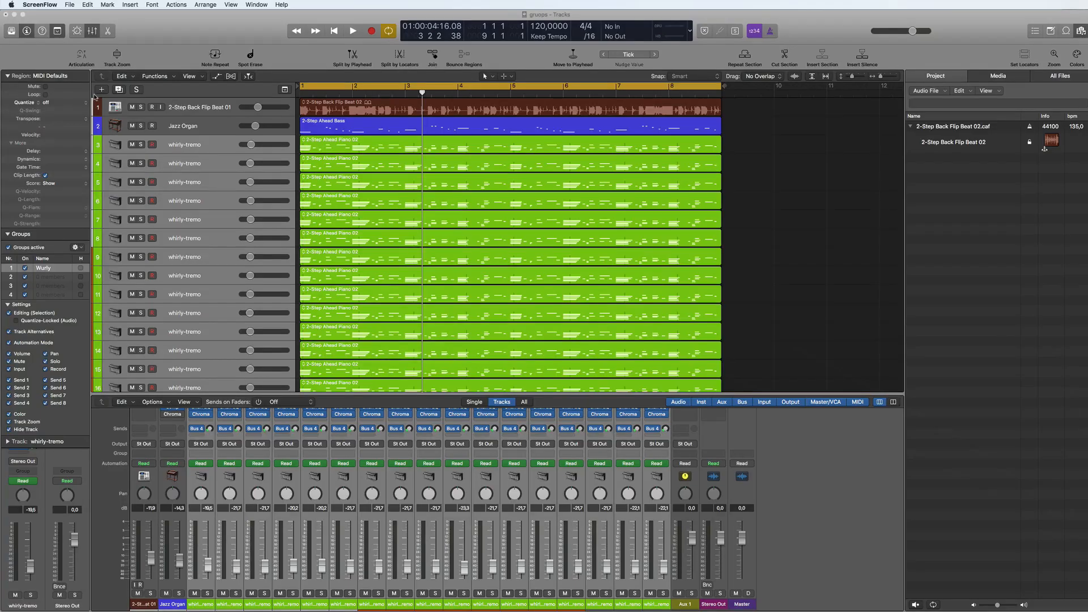
pyautogui.moveTo(742, 190)
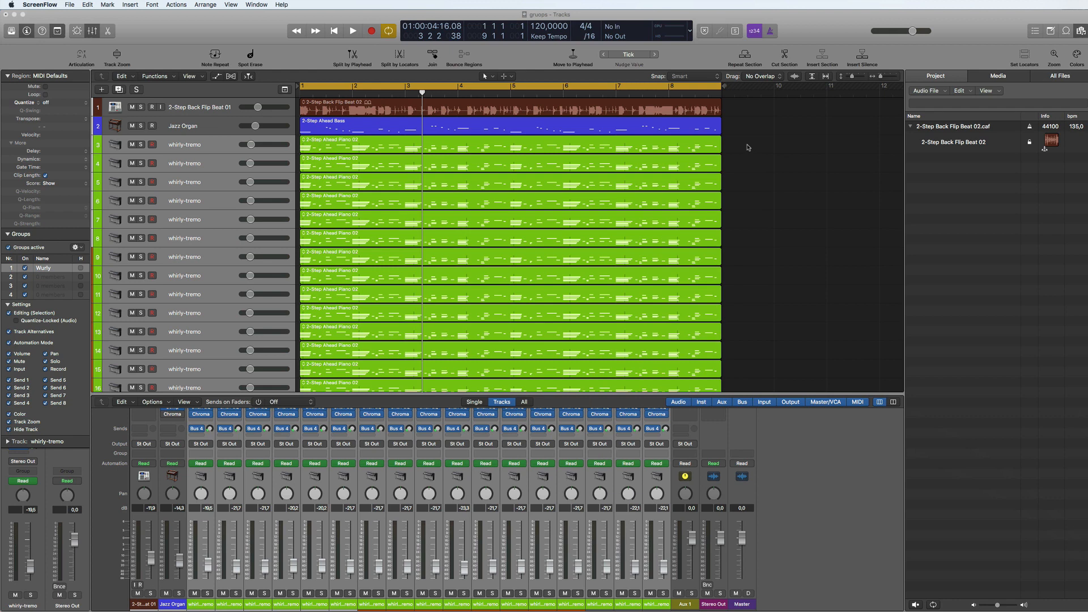
pyautogui.moveTo(747, 146)
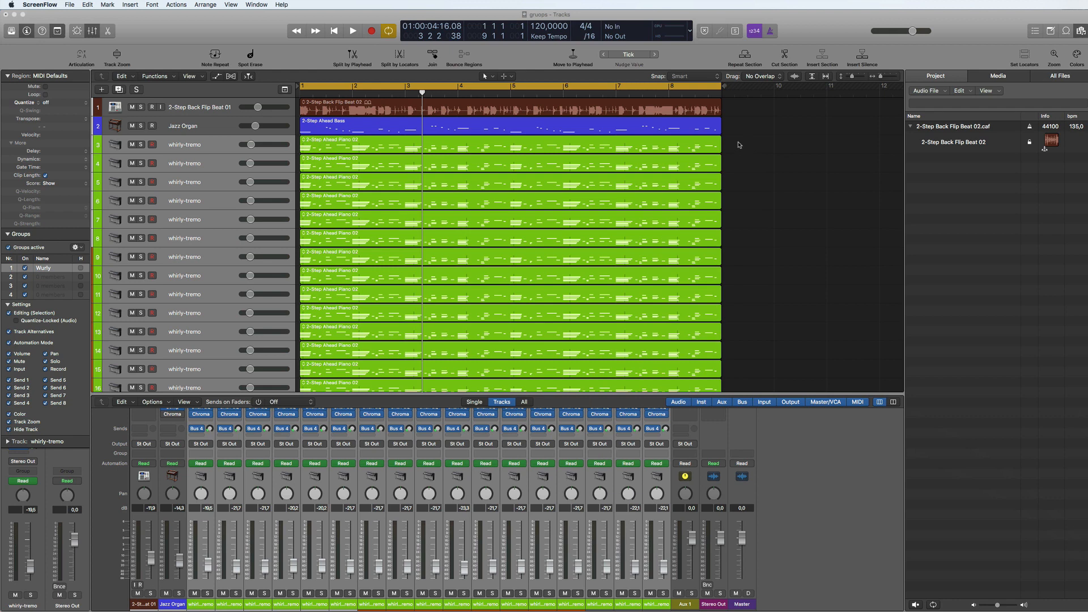
pyautogui.moveTo(735, 156)
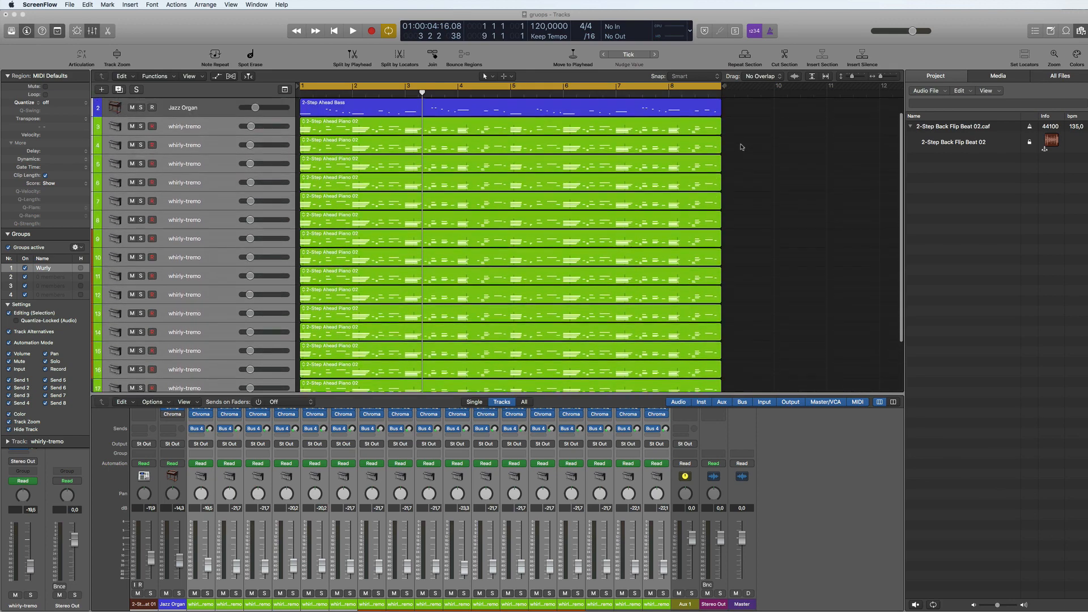
# Assign the selected whirly-tremo channels to Group 1: Wurly from the Mixer's Group slot
pyautogui.scroll(-3)
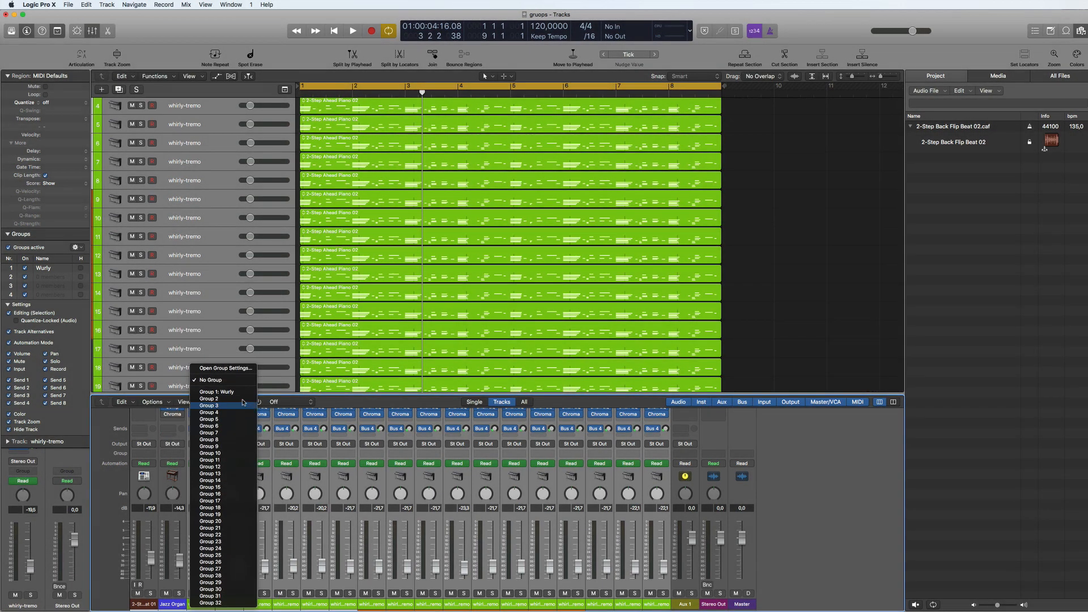
pyautogui.click(216, 390)
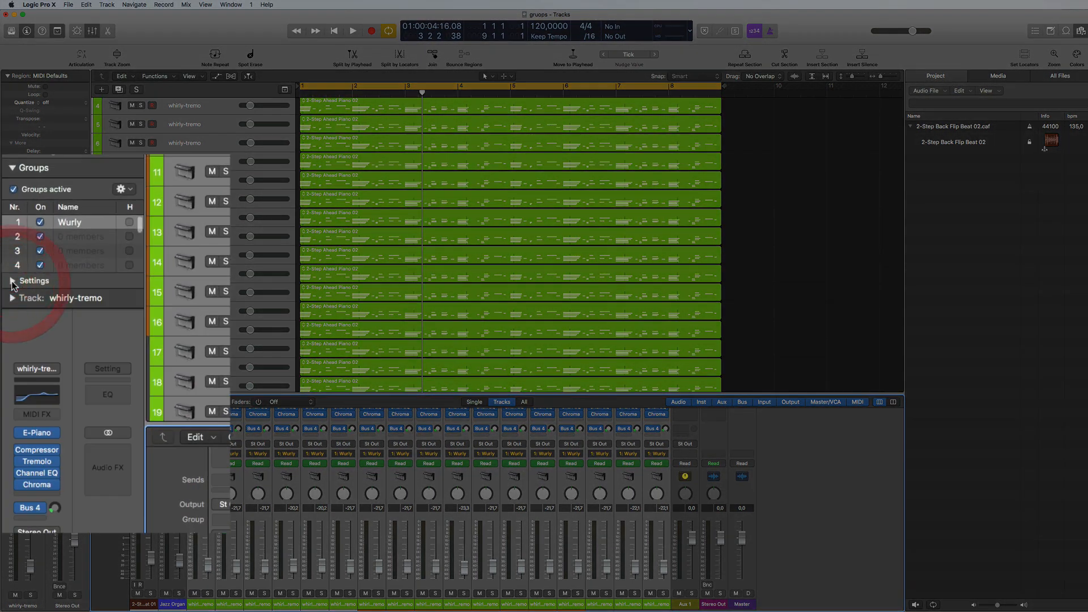
# Expand the Wurly group's Settings to see its linked volume, pan, mute and send properties
pyautogui.click(11, 168)
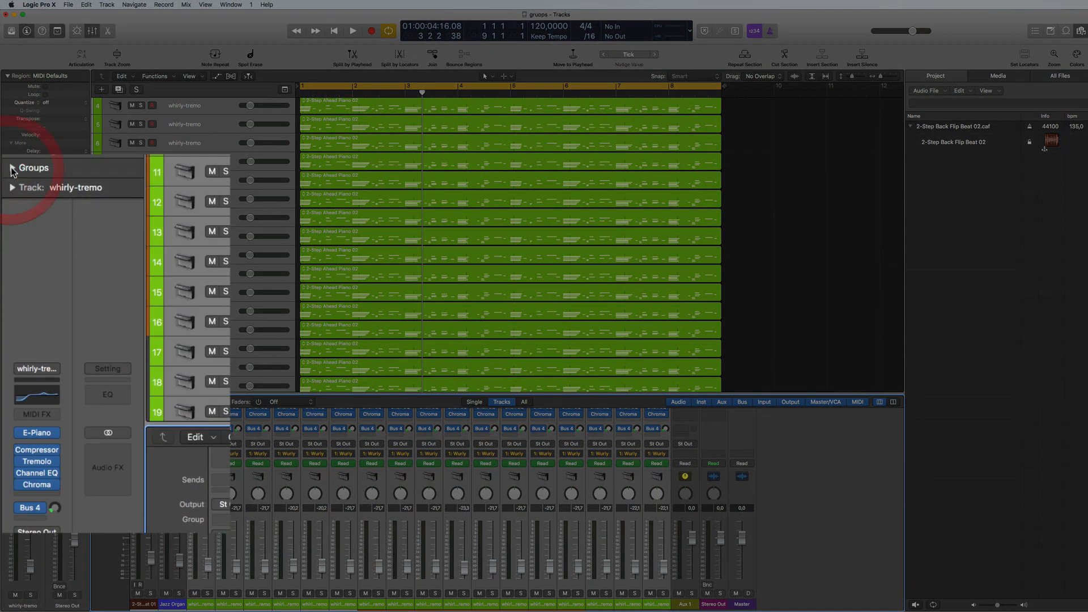
pyautogui.click(11, 168)
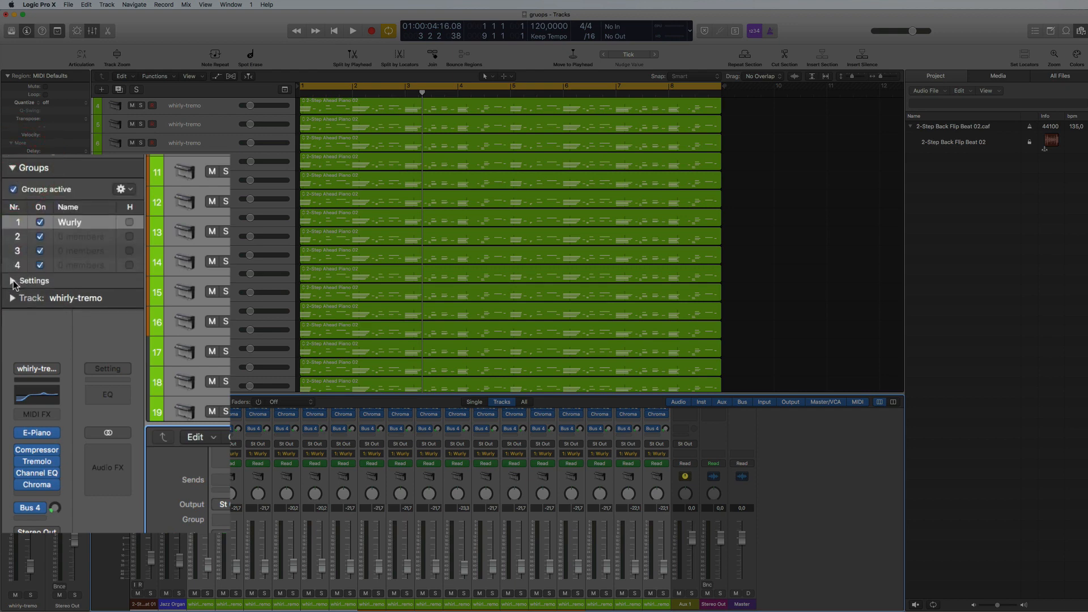
pyautogui.click(12, 280)
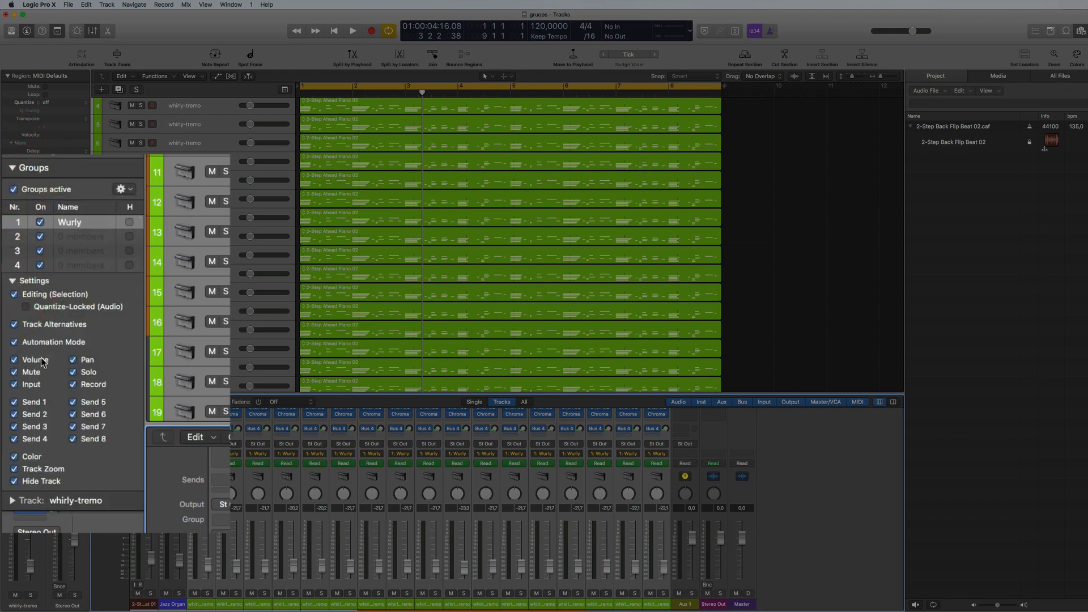
pyautogui.moveTo(48, 403)
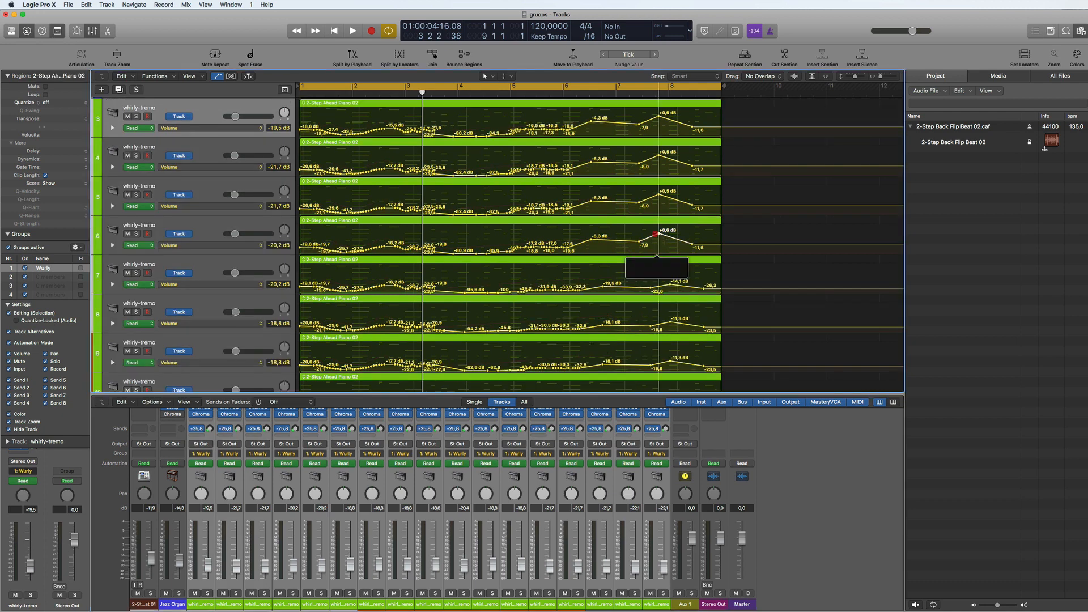
# Reshape the grouped volume automation: move the bar-8 point earlier, raise peaks near bars 6–7
pyautogui.moveTo(654, 234); pyautogui.dragTo(655, 235)
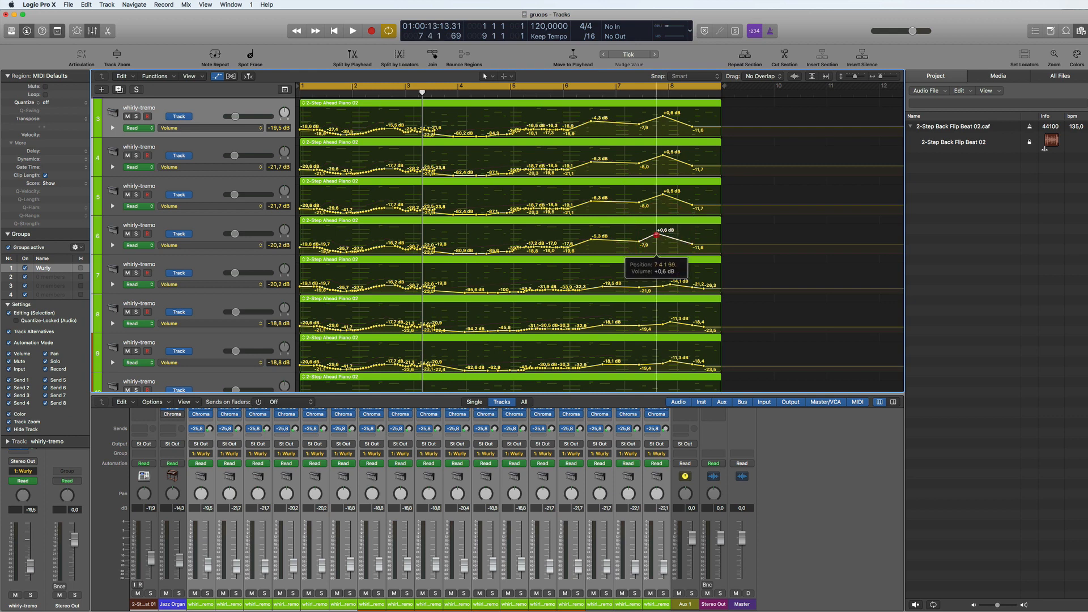
pyautogui.moveTo(655, 238); pyautogui.dragTo(676, 247)
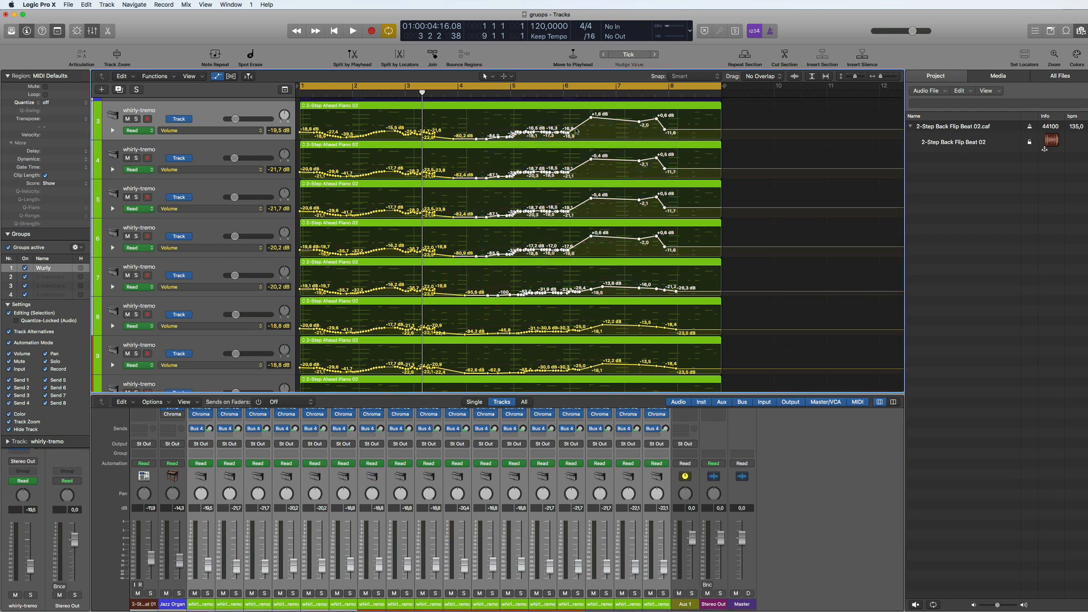
pyautogui.moveTo(595, 132); pyautogui.dragTo(590, 129)
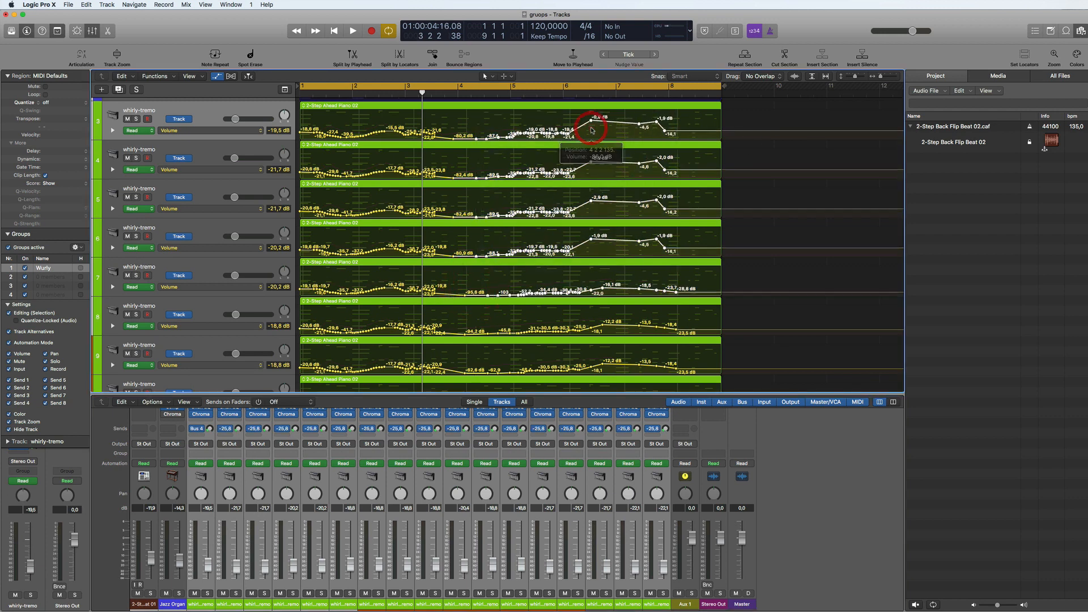
pyautogui.moveTo(590, 118); pyautogui.dragTo(639, 122)
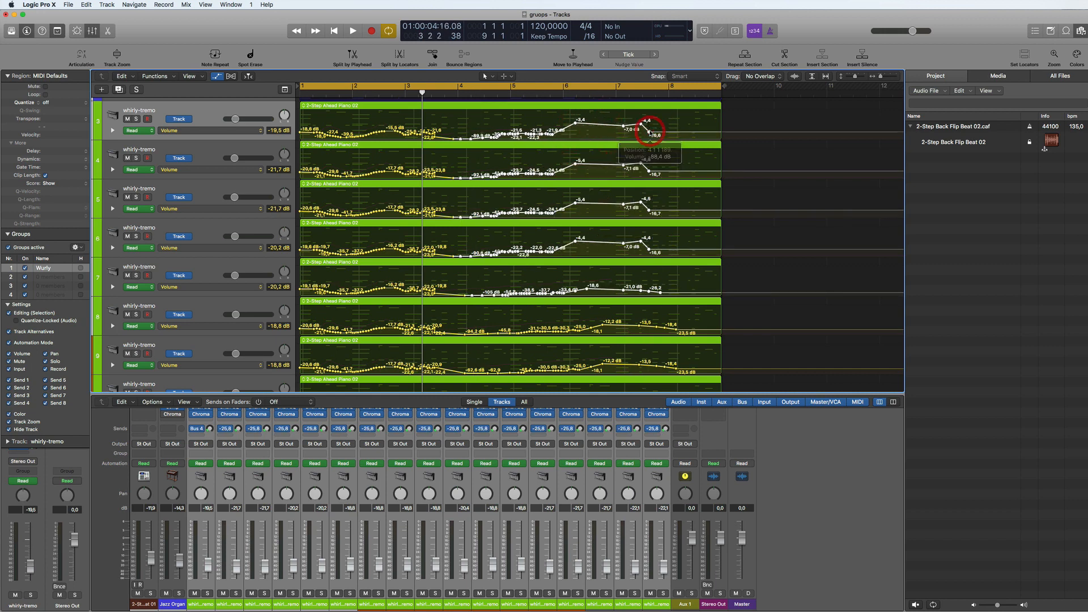
pyautogui.moveTo(649, 130); pyautogui.dragTo(656, 129)
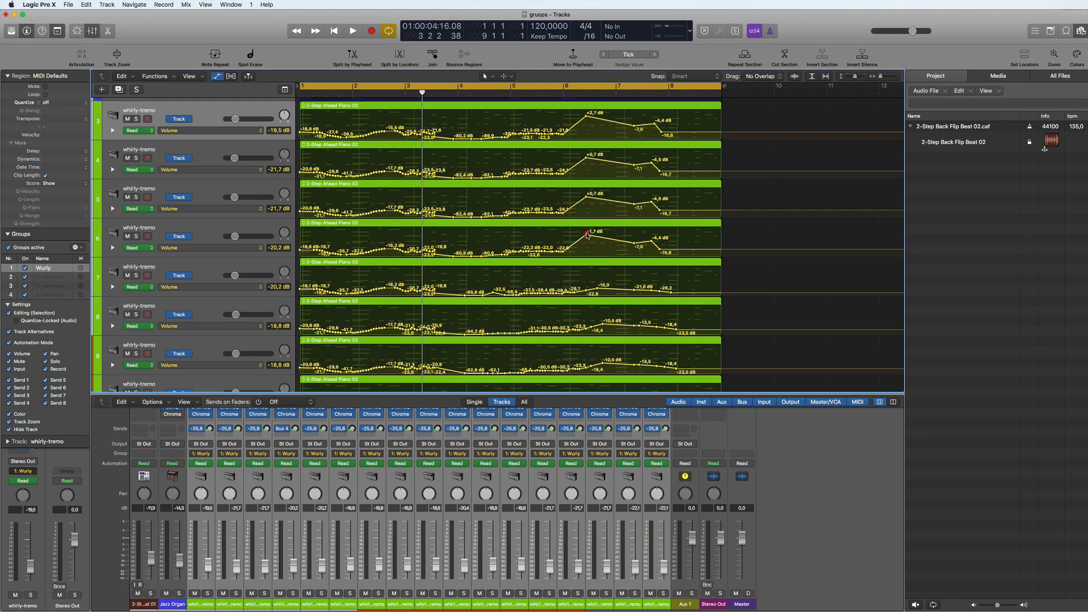
# Switch the grouped tracks' automation view to Send 1 → Aux 1 and scroll through them
pyautogui.scroll(-3)
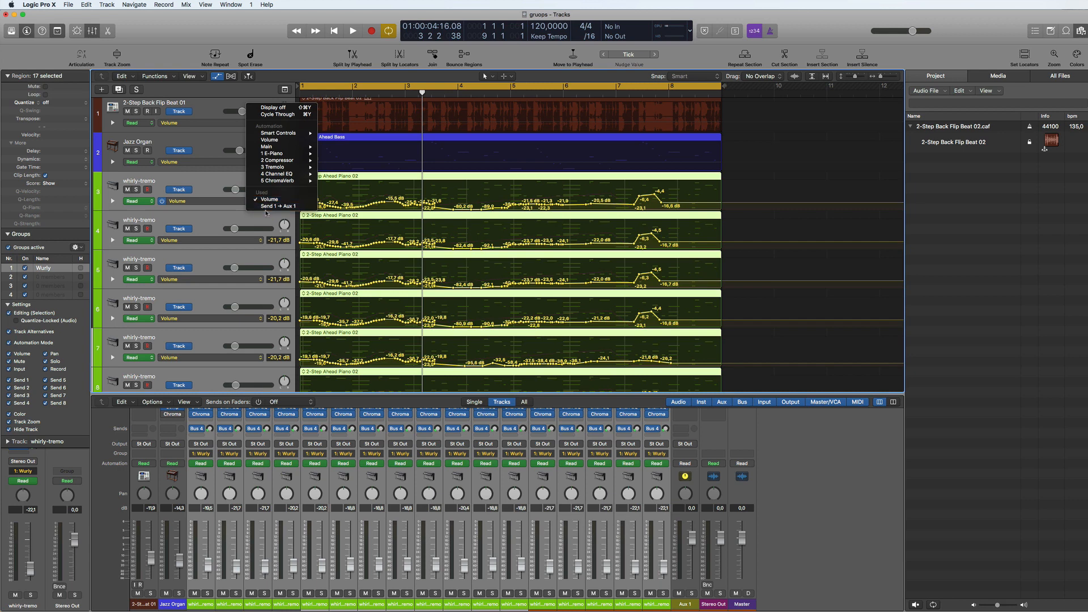
pyautogui.click(279, 206)
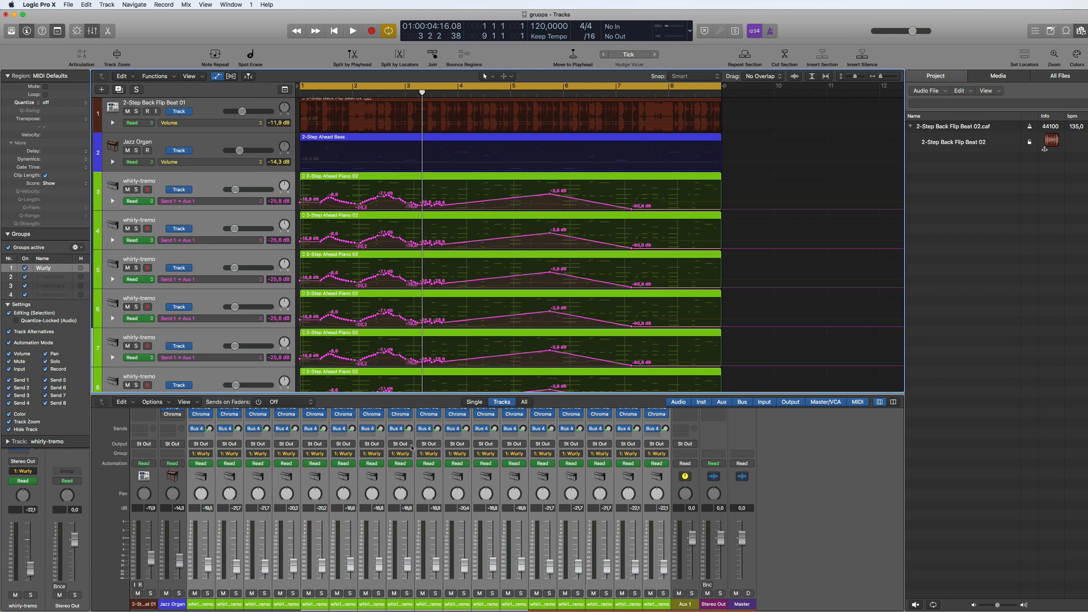
pyautogui.scroll(-3)
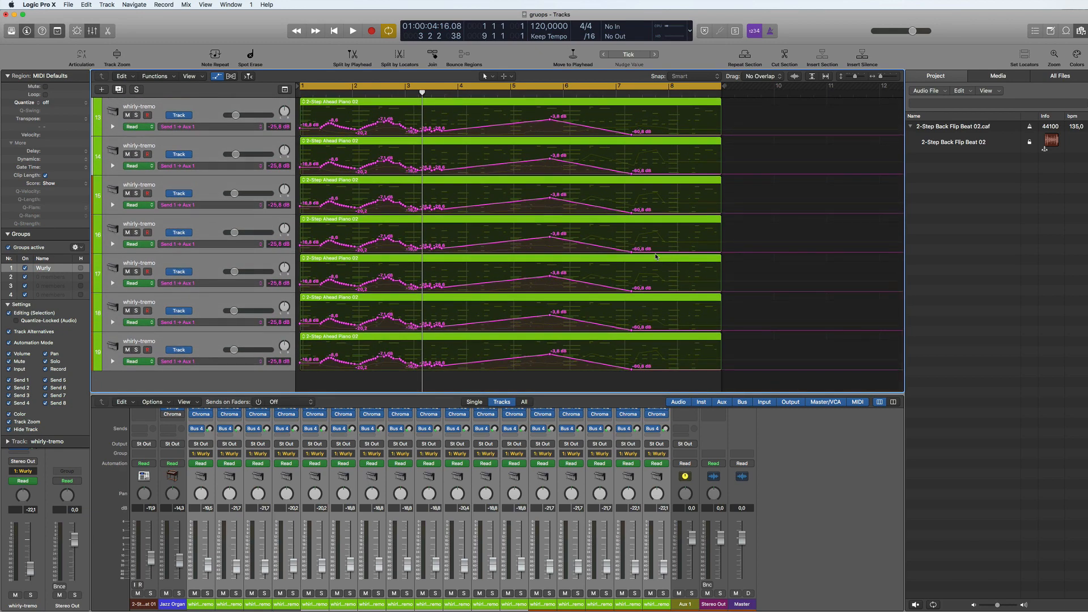
pyautogui.moveTo(698, 256)
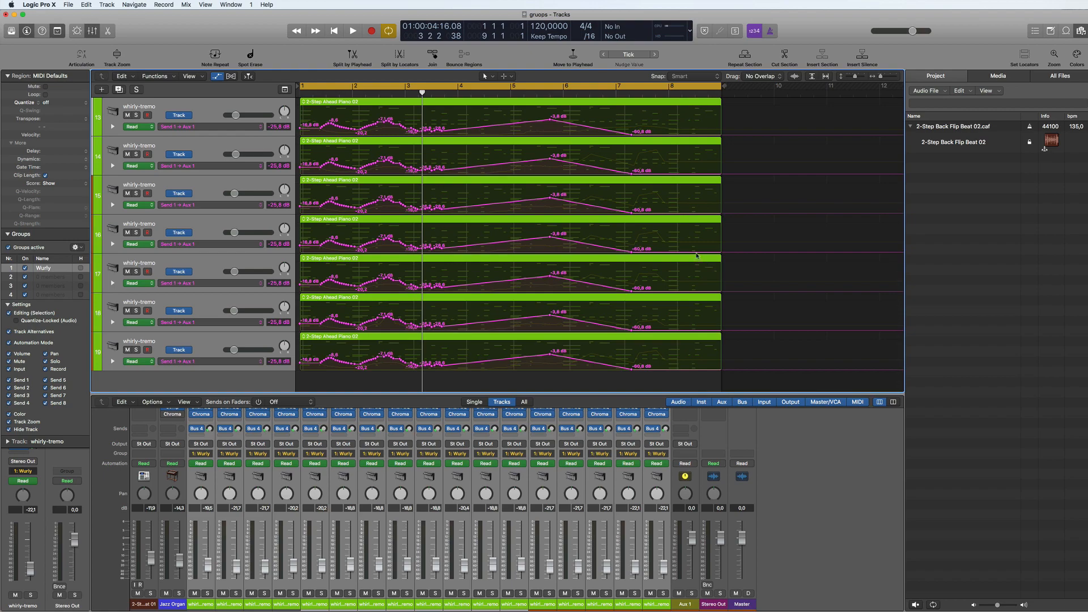